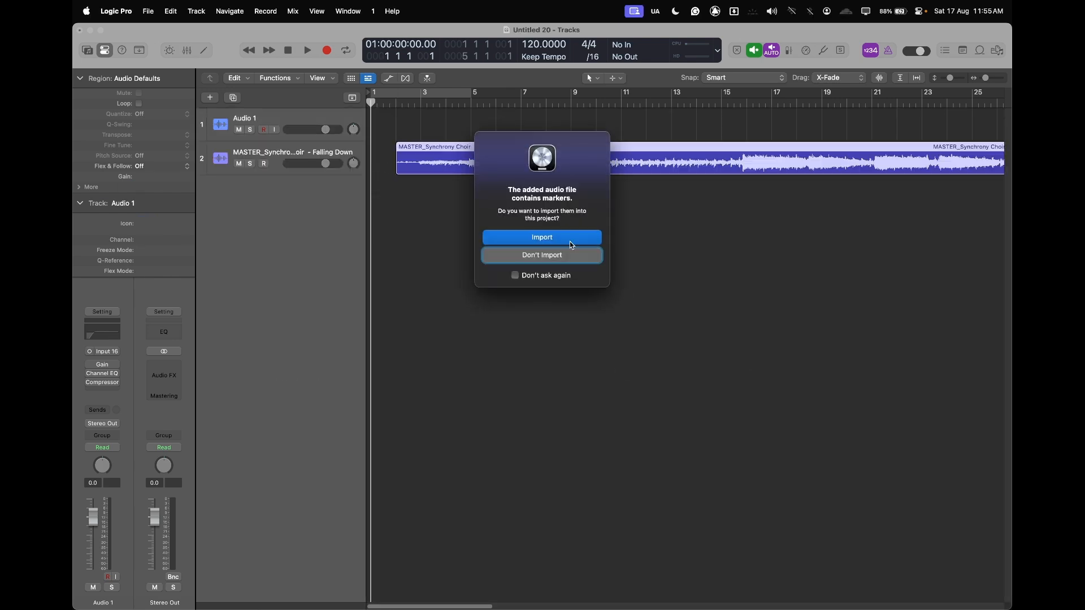
# Step: Import the song's markers and split the song into vocals, drums, bass and other stems
pyautogui.click(541, 237)
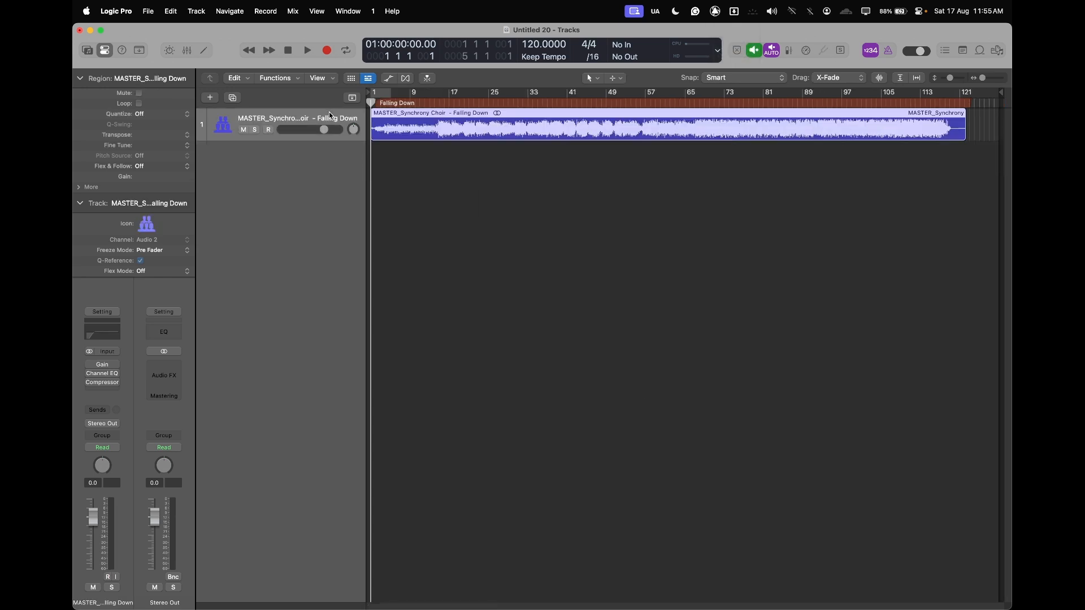
pyautogui.moveTo(280, 137)
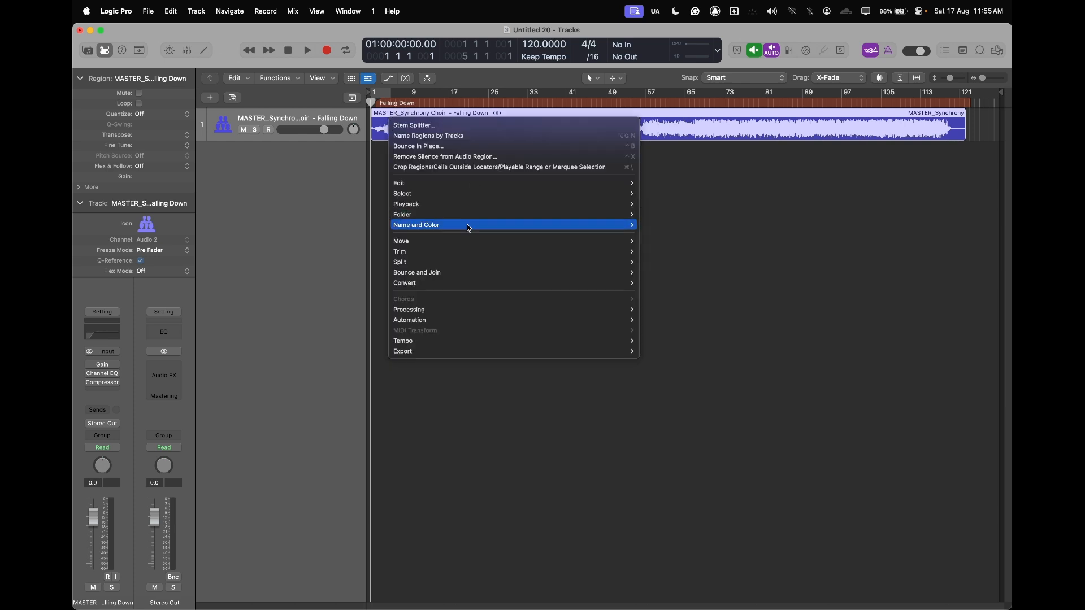
pyautogui.moveTo(408, 309)
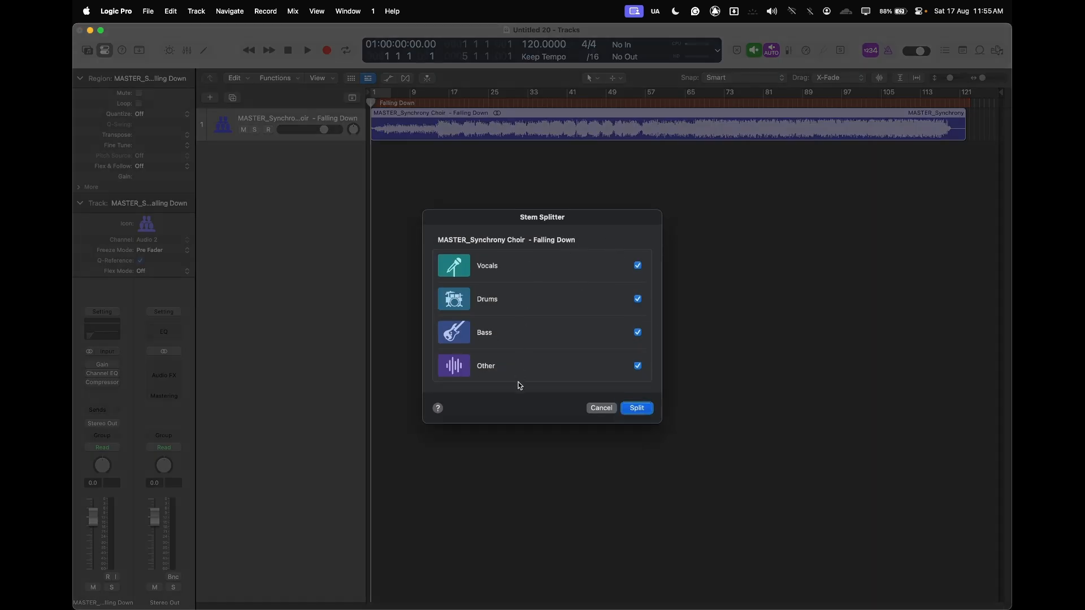
pyautogui.moveTo(644, 298)
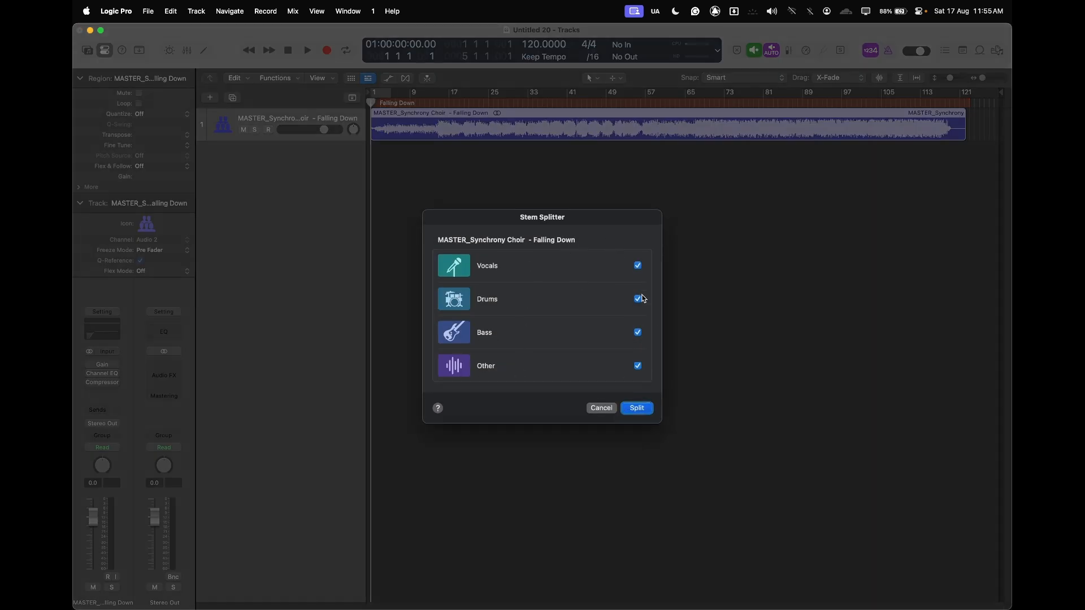
pyautogui.click(635, 407)
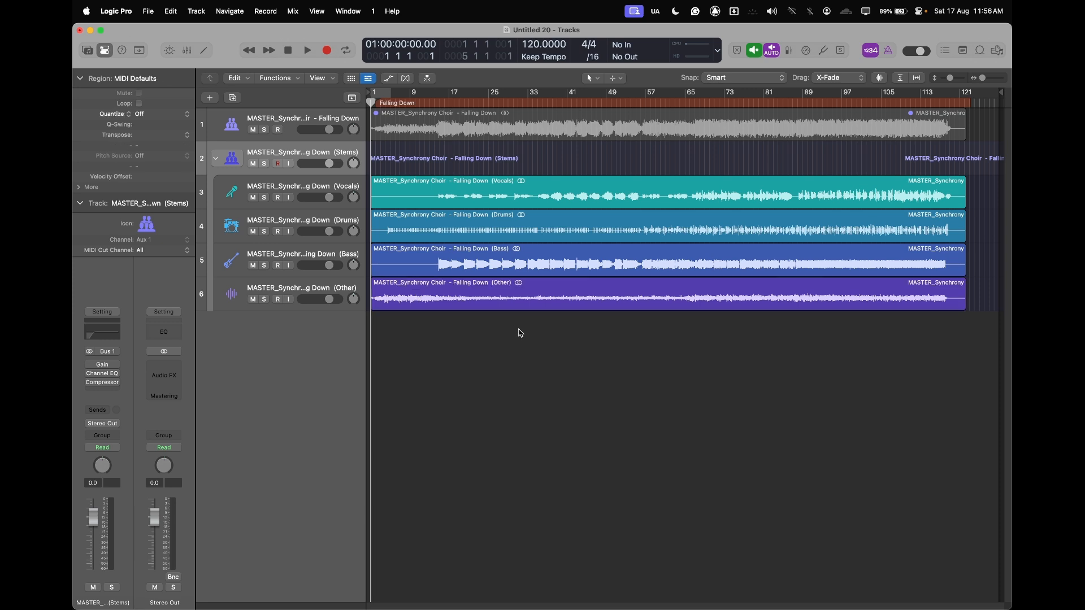
pyautogui.moveTo(359, 190)
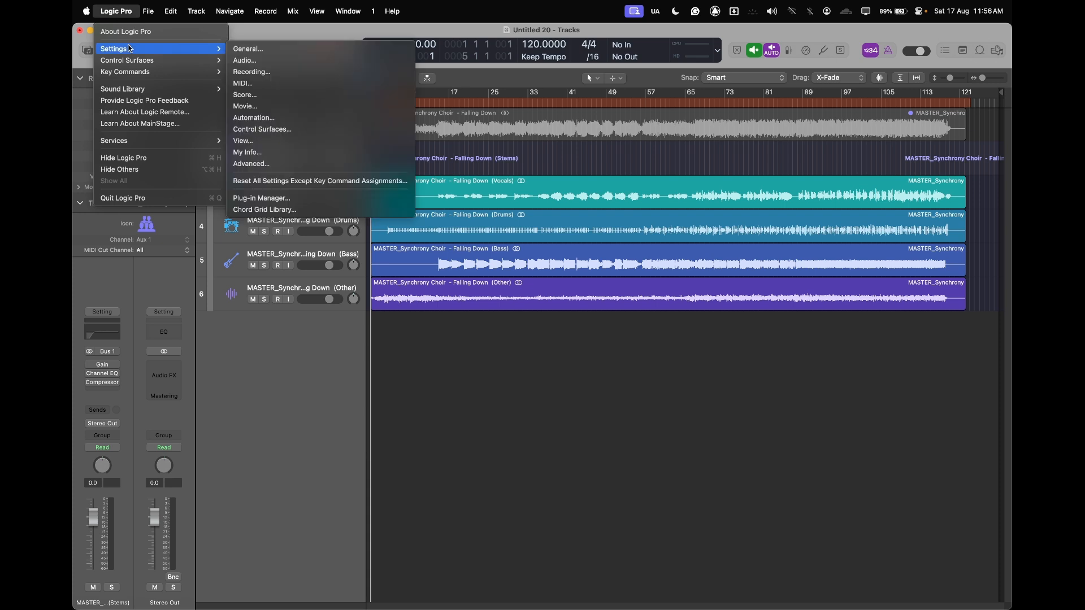
pyautogui.moveTo(248, 48)
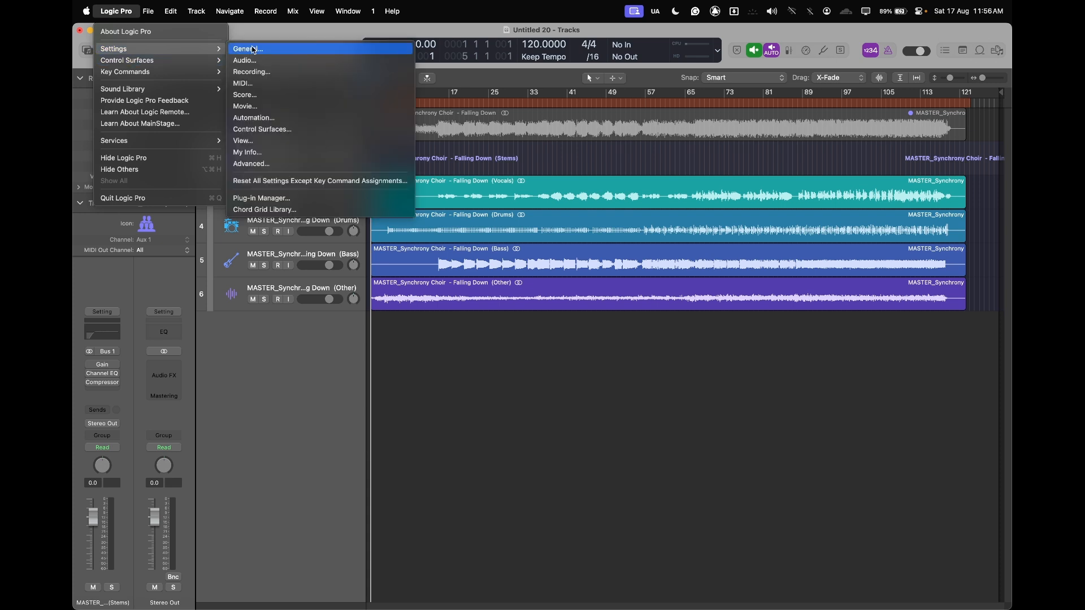
# Step: Set the audio output device to CQ18T - Audio in Settings and apply it
pyautogui.click(244, 59)
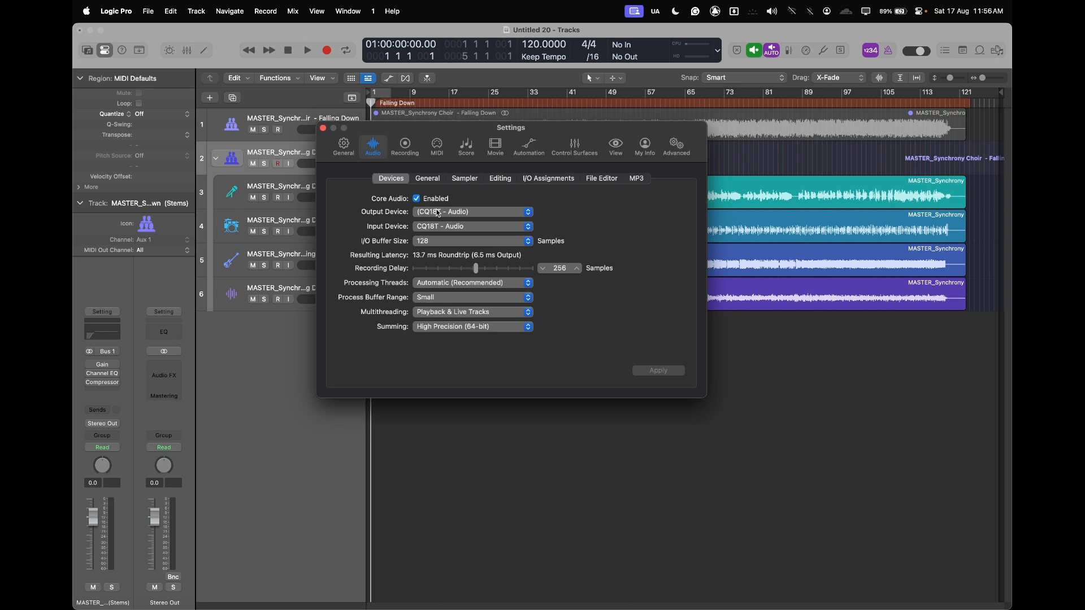
pyautogui.click(473, 211)
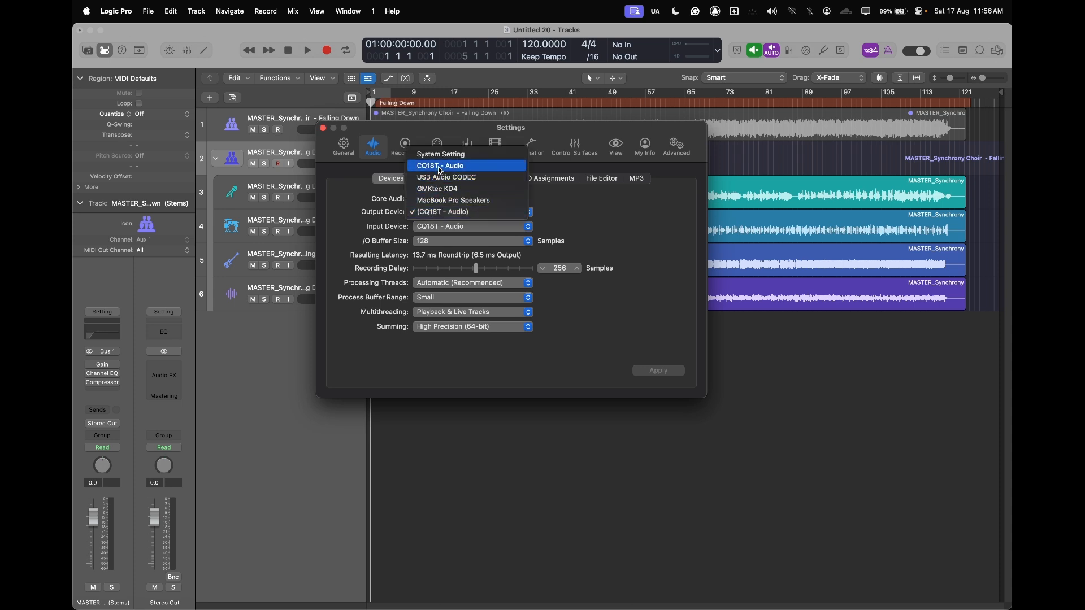
pyautogui.click(441, 166)
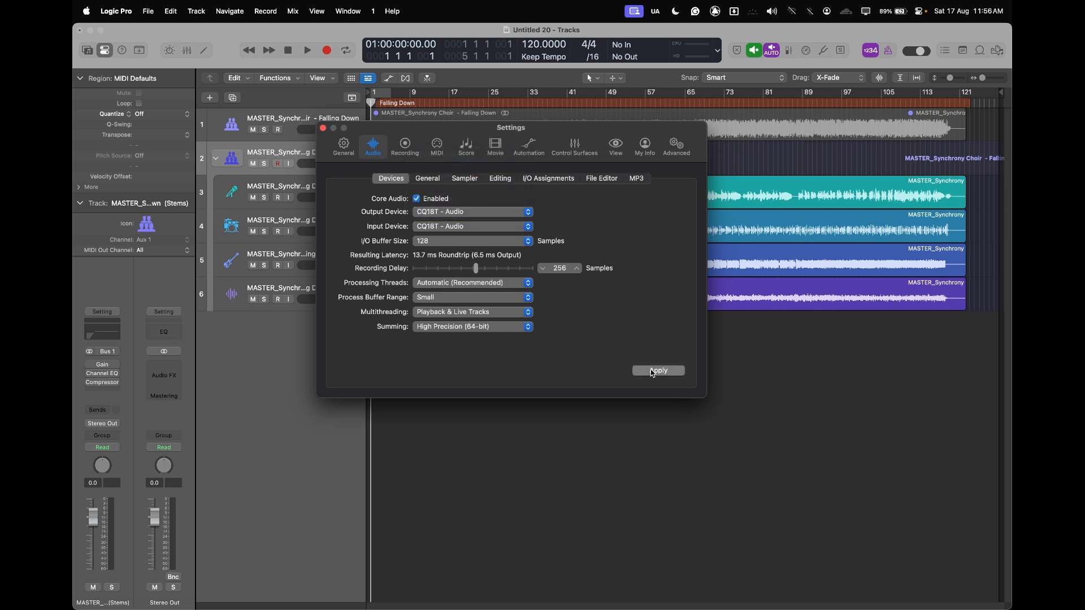
pyautogui.click(657, 370)
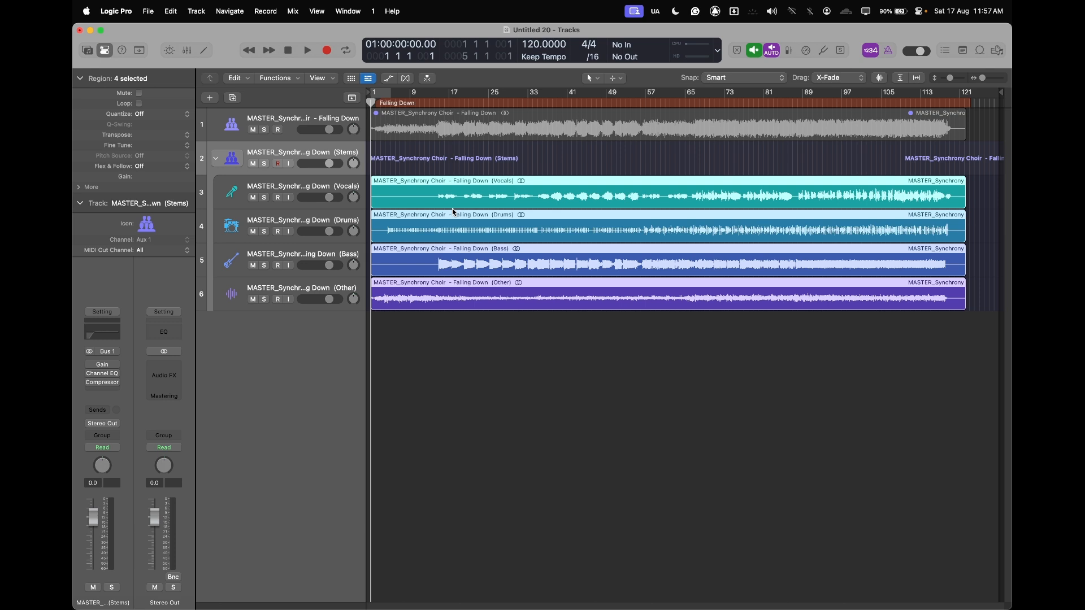
# Step: Select the Vocals stem region in the Tracks area
pyautogui.click(302, 185)
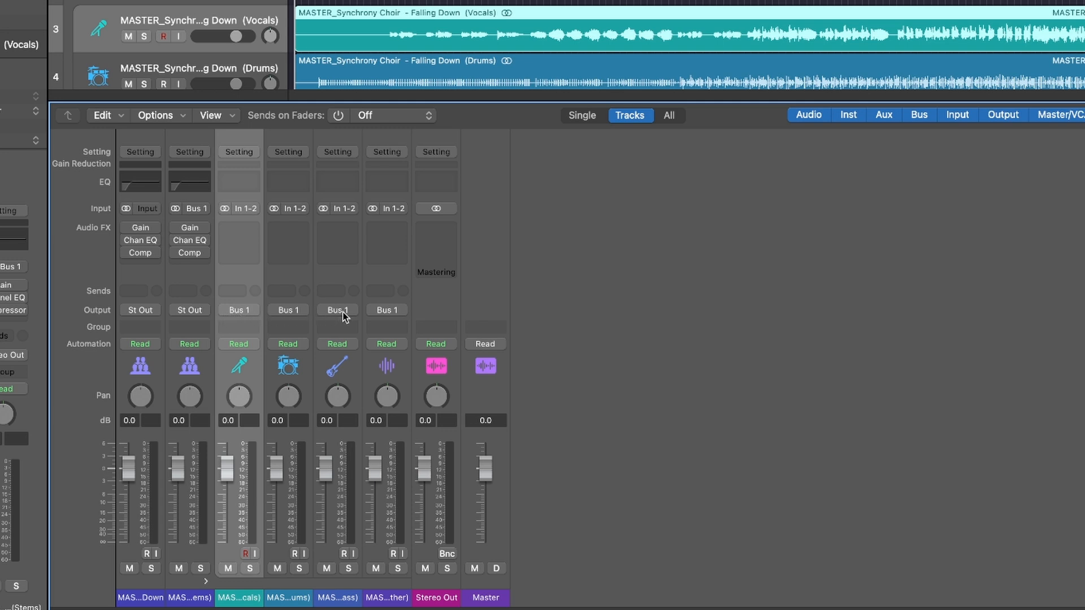
pyautogui.moveTo(224, 216)
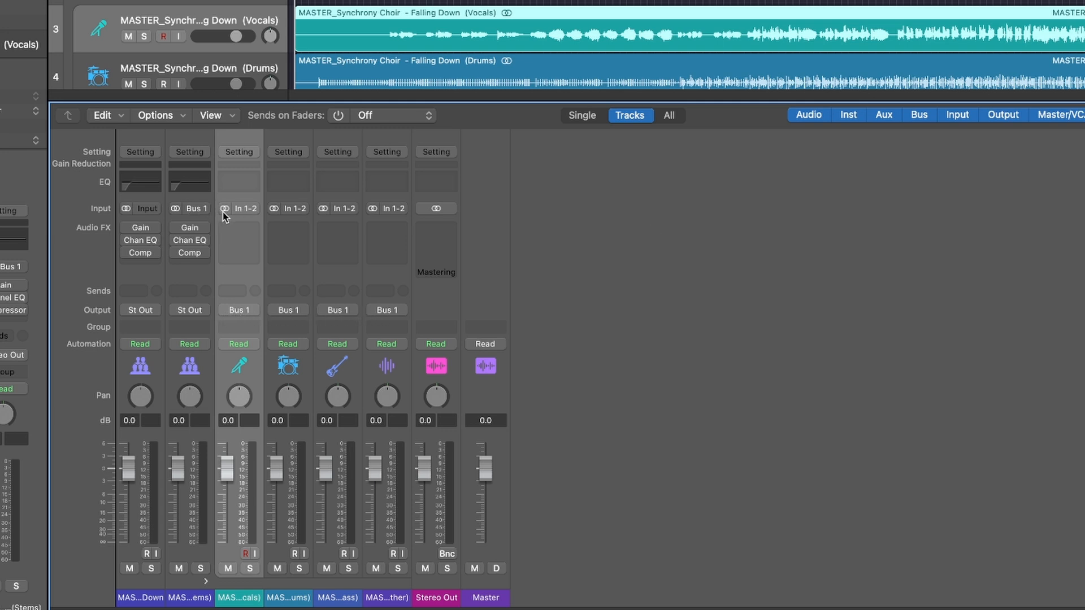
# Step: Make the stem channels mono and route Bass to Output 3 and Other to Output 4
pyautogui.click(238, 208)
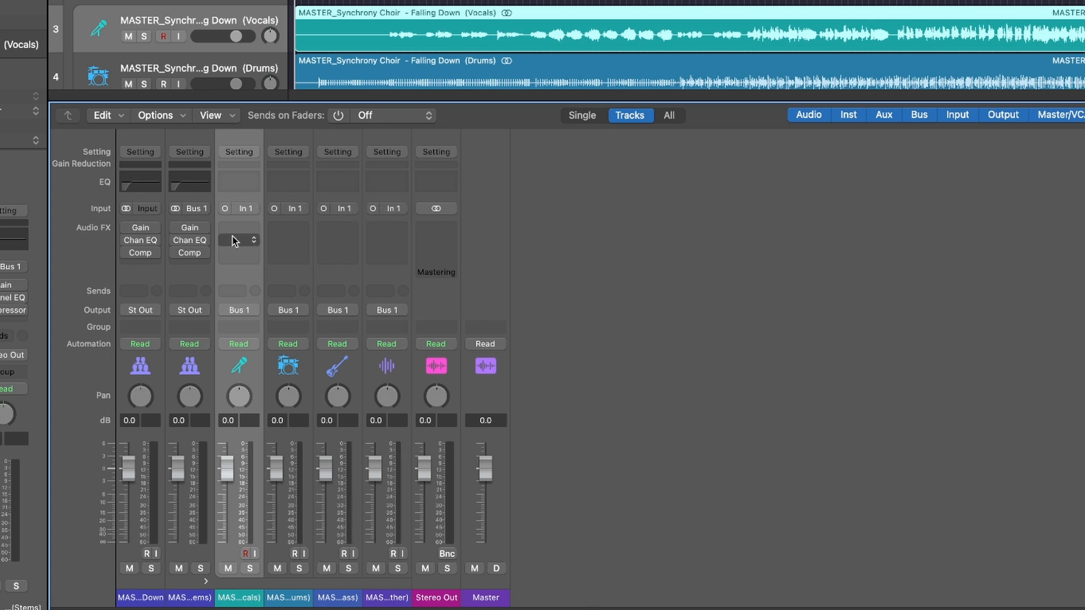
pyautogui.click(238, 309)
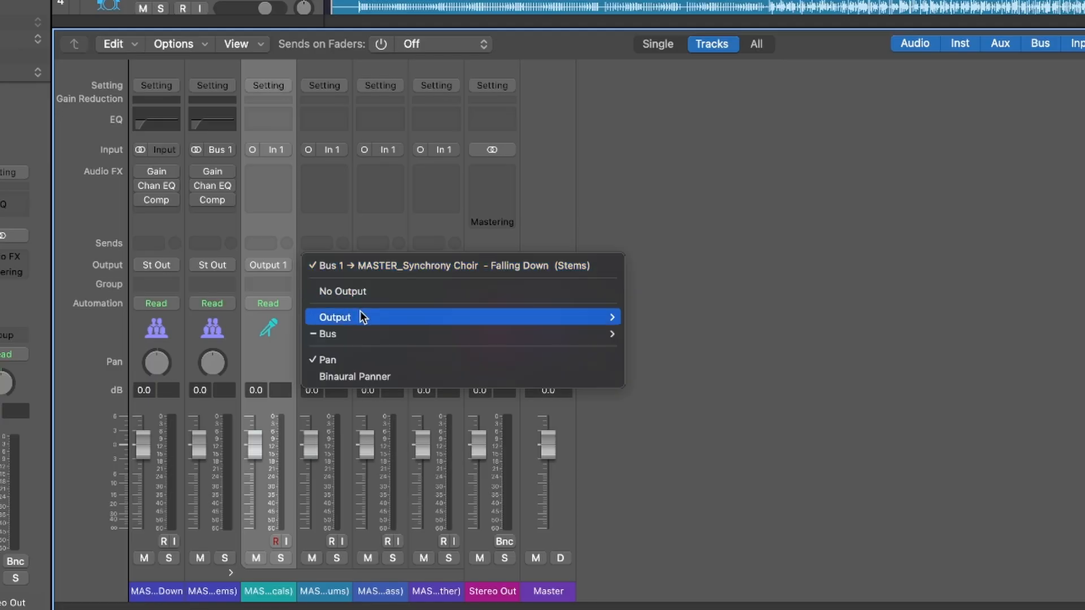
pyautogui.moveTo(360, 317)
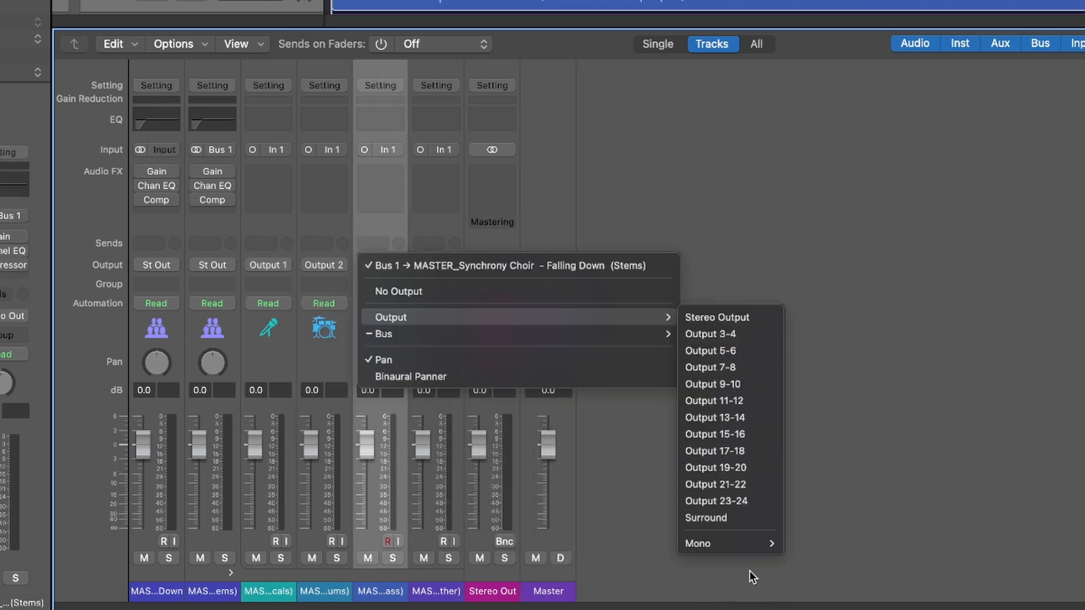
pyautogui.click(709, 333)
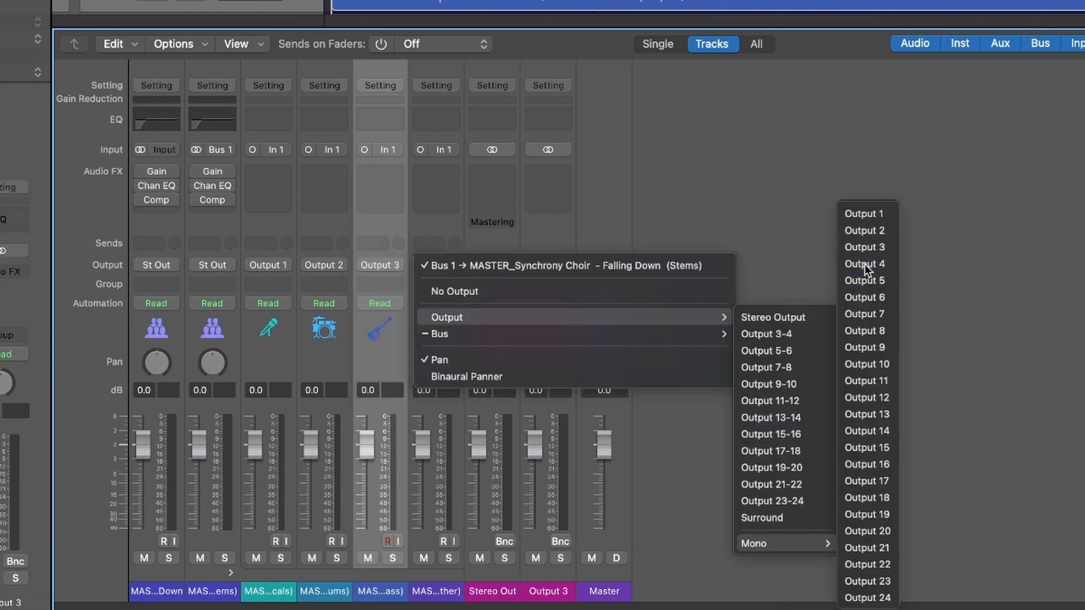
pyautogui.click(863, 264)
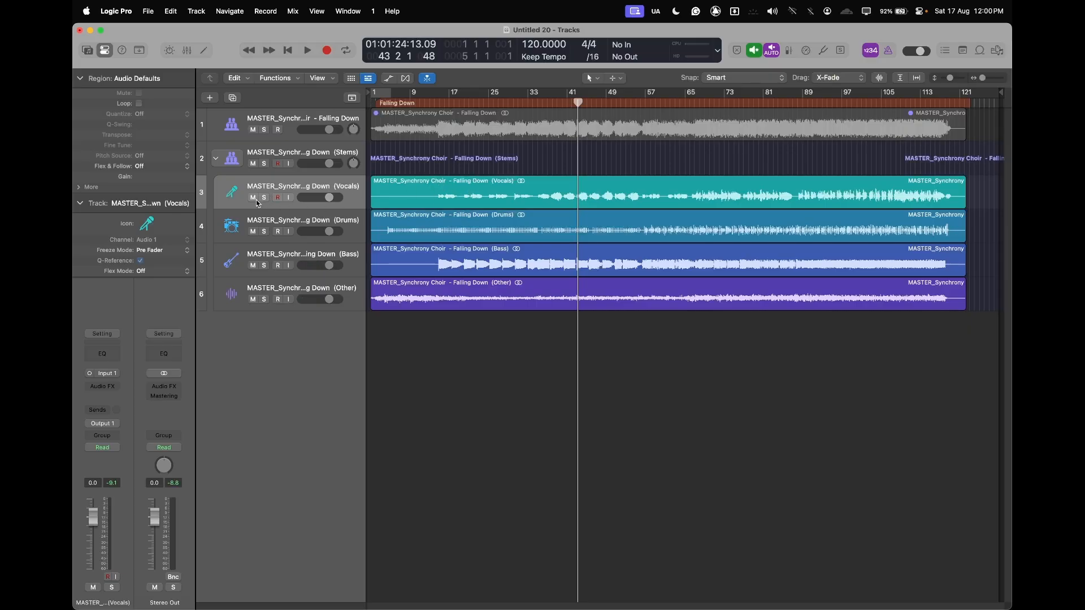
# Step: Mute the Vocals stem, select the full-mix song region and adjust its transpose
pyautogui.click(253, 197)
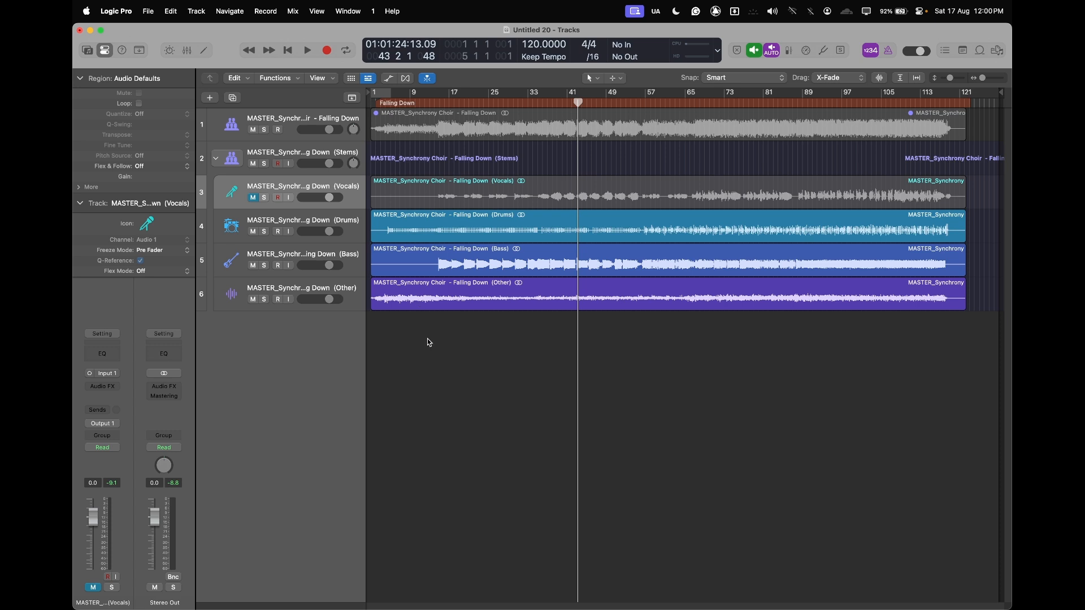
pyautogui.click(501, 126)
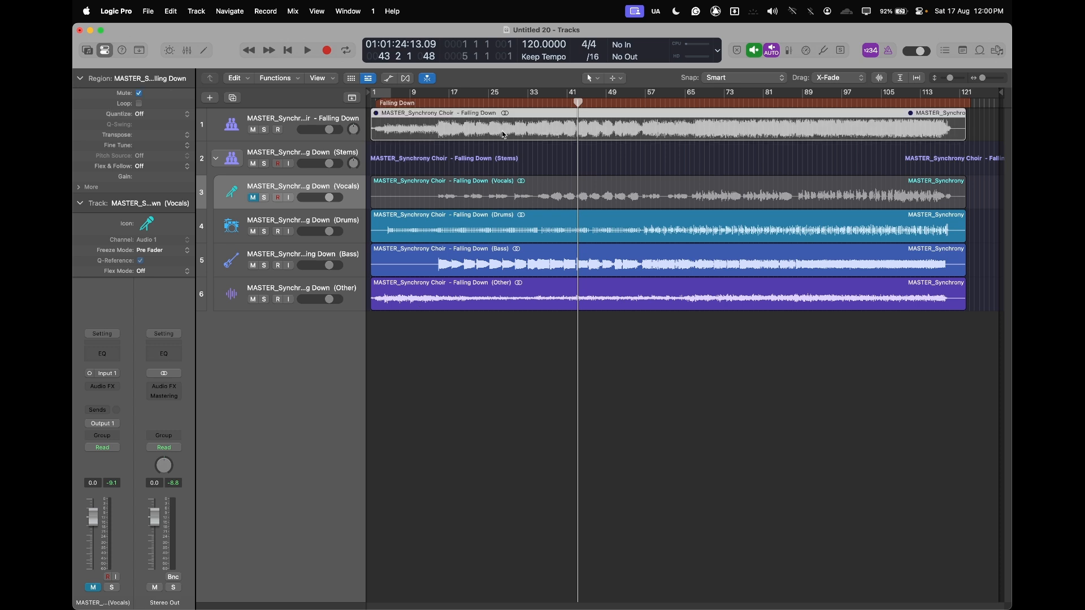
pyautogui.click(441, 91)
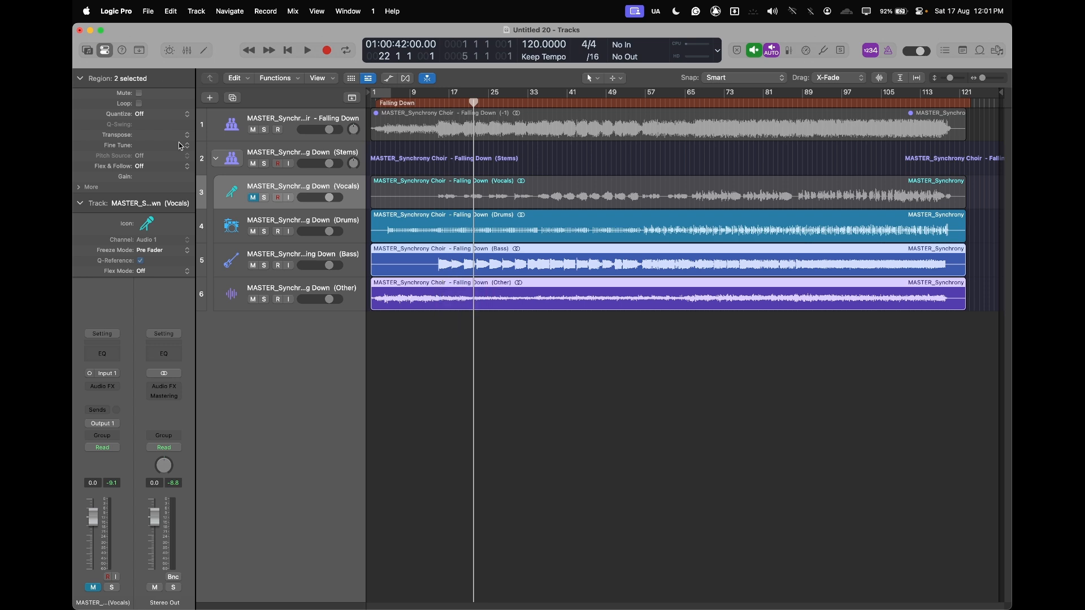
pyautogui.click(185, 136)
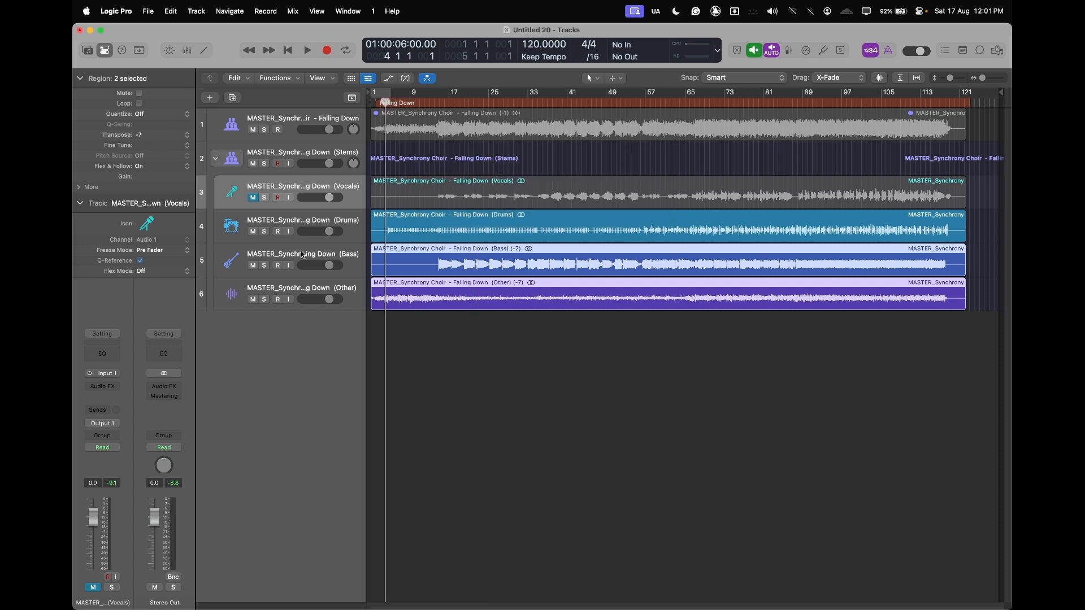
# Step: Play the stems from mid-song, stop and resume, then select the Other track
pyautogui.click(306, 50)
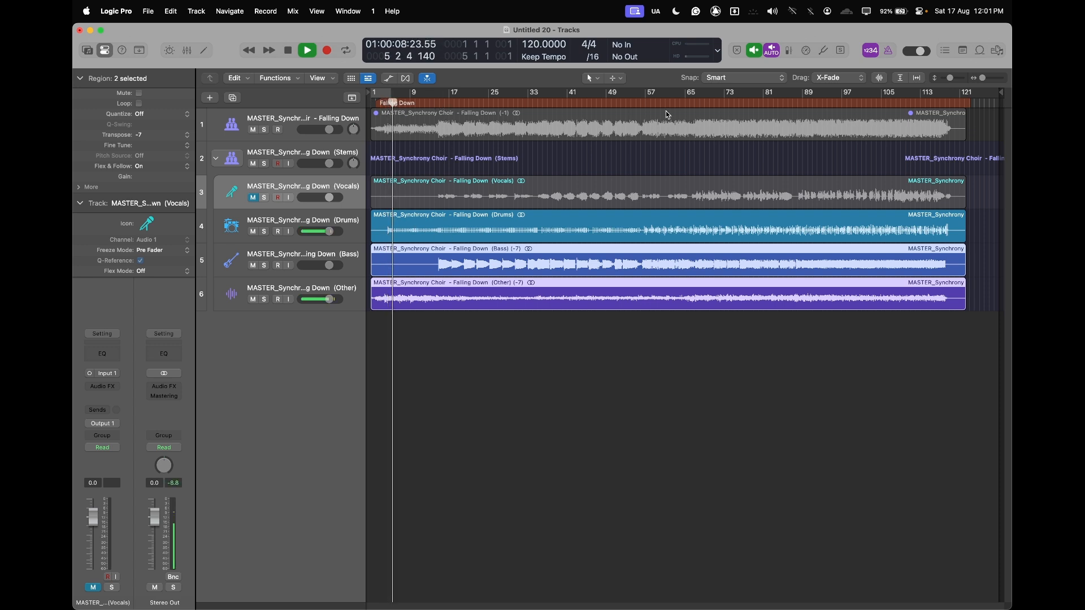
pyautogui.click(663, 101)
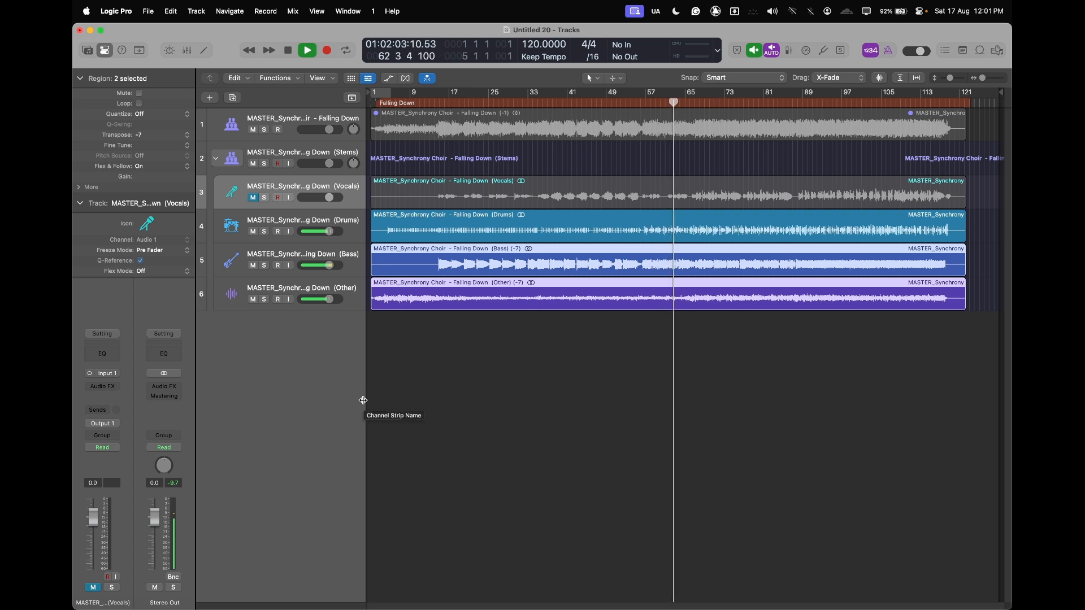
pyautogui.click(308, 49)
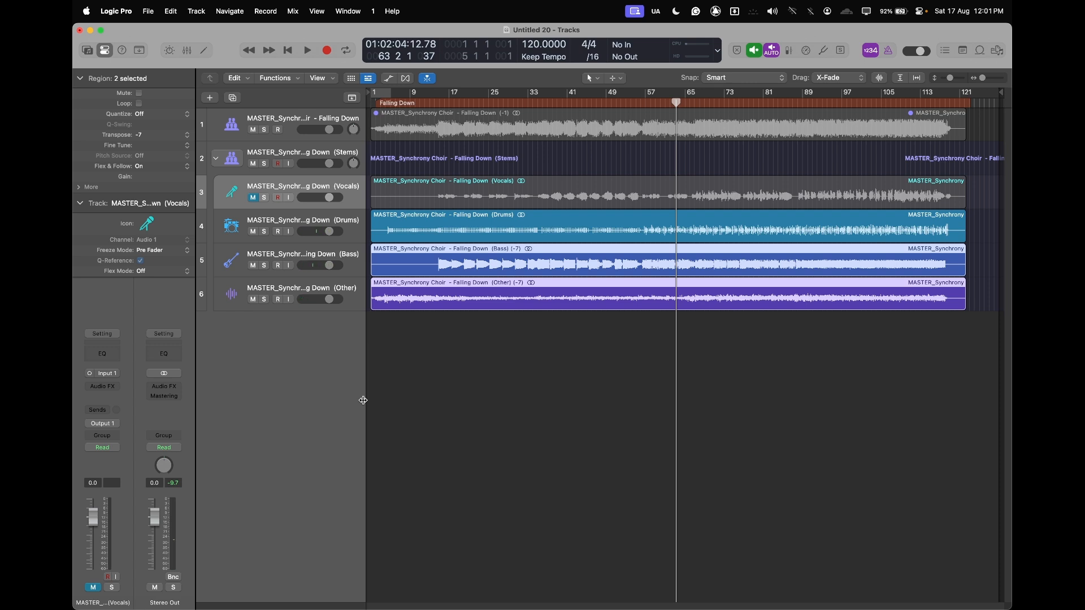
pyautogui.click(307, 50)
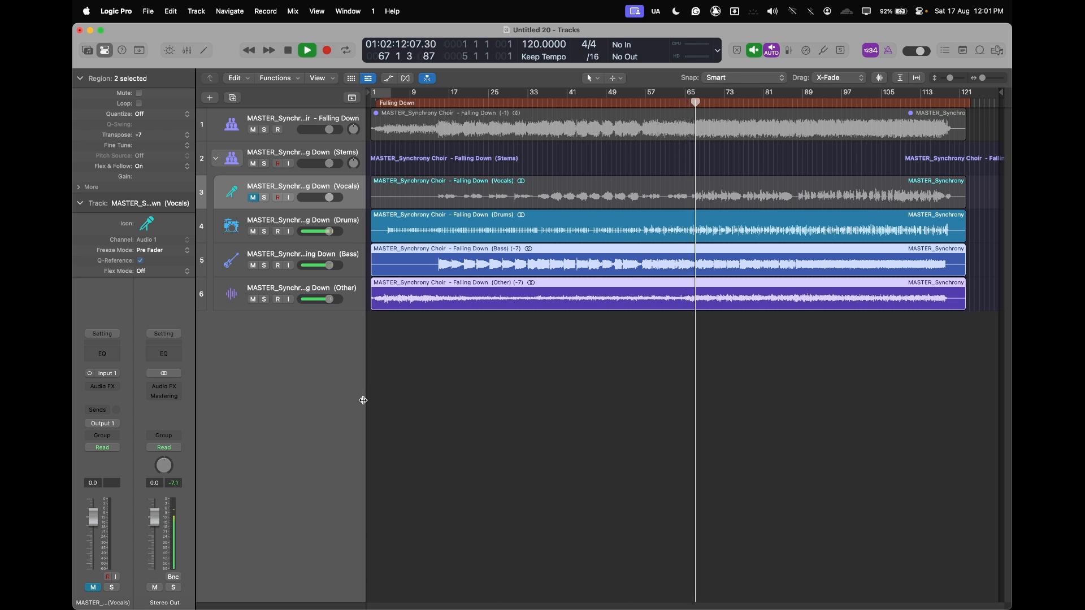
pyautogui.click(264, 231)
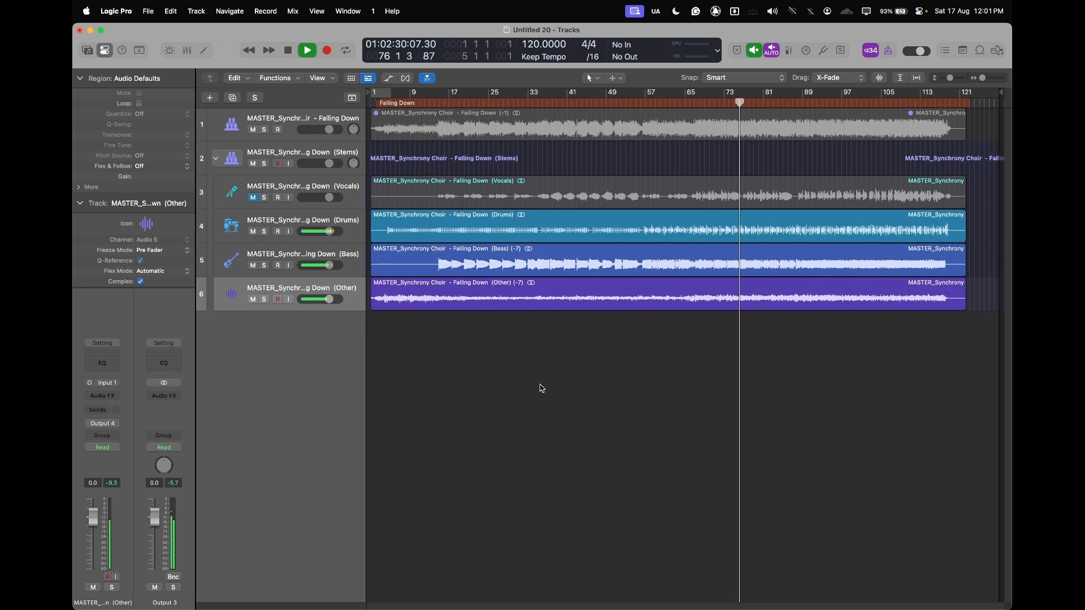
# Step: Transpose the original Falling Down region to +5 semitones and play to hear it
pyautogui.click(326, 49)
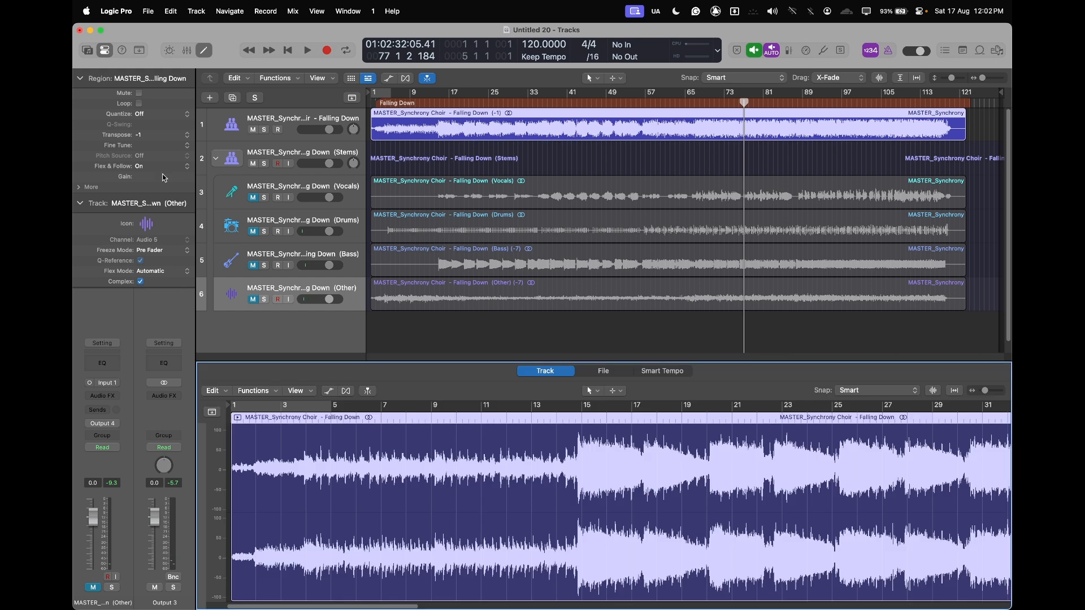
pyautogui.click(186, 136)
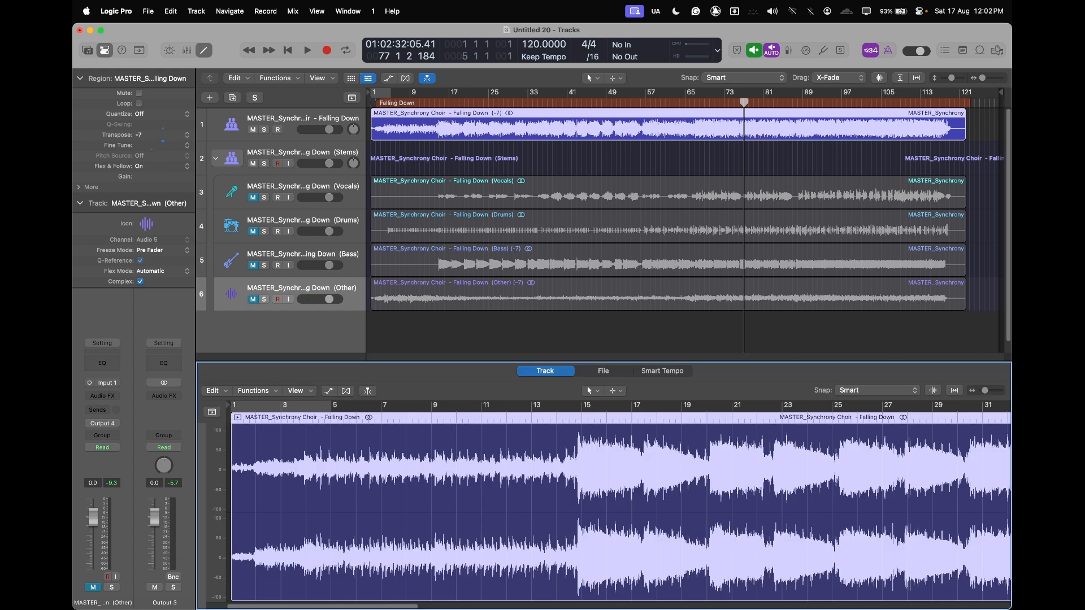
pyautogui.click(306, 49)
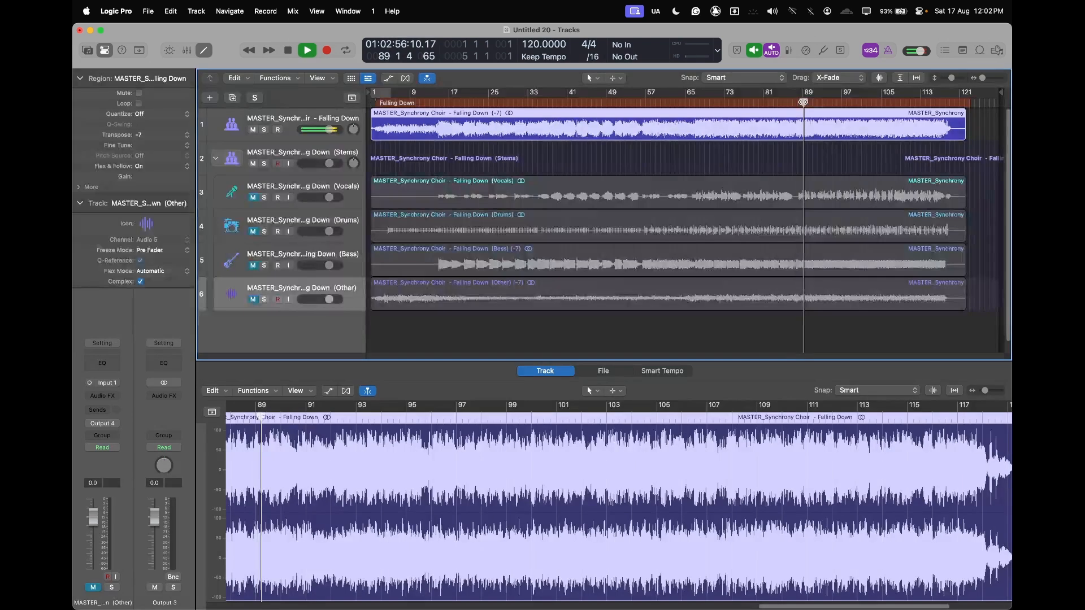
pyautogui.click(306, 50)
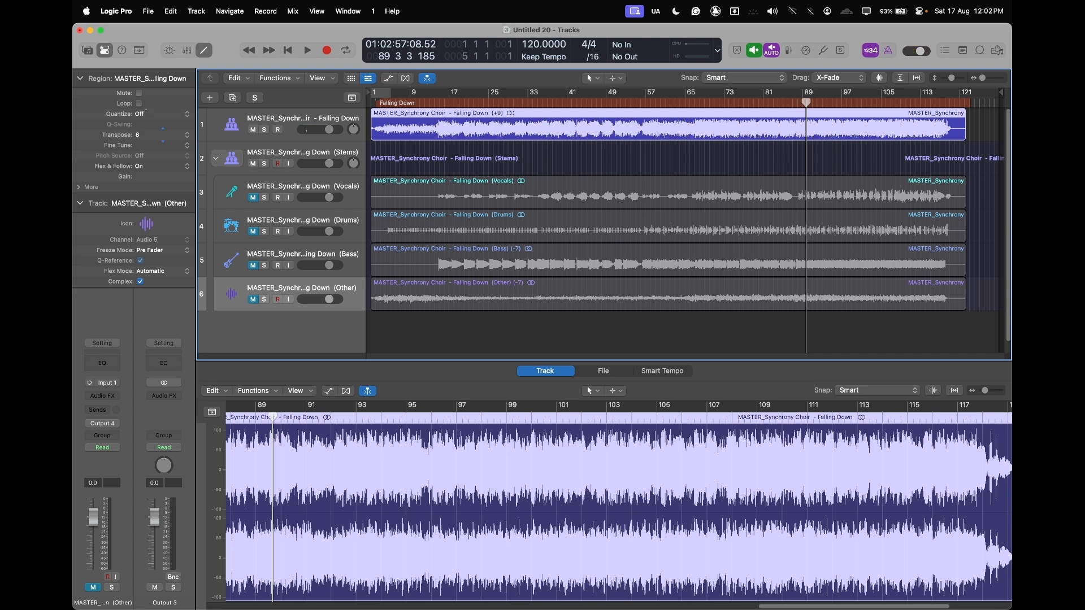
pyautogui.click(307, 50)
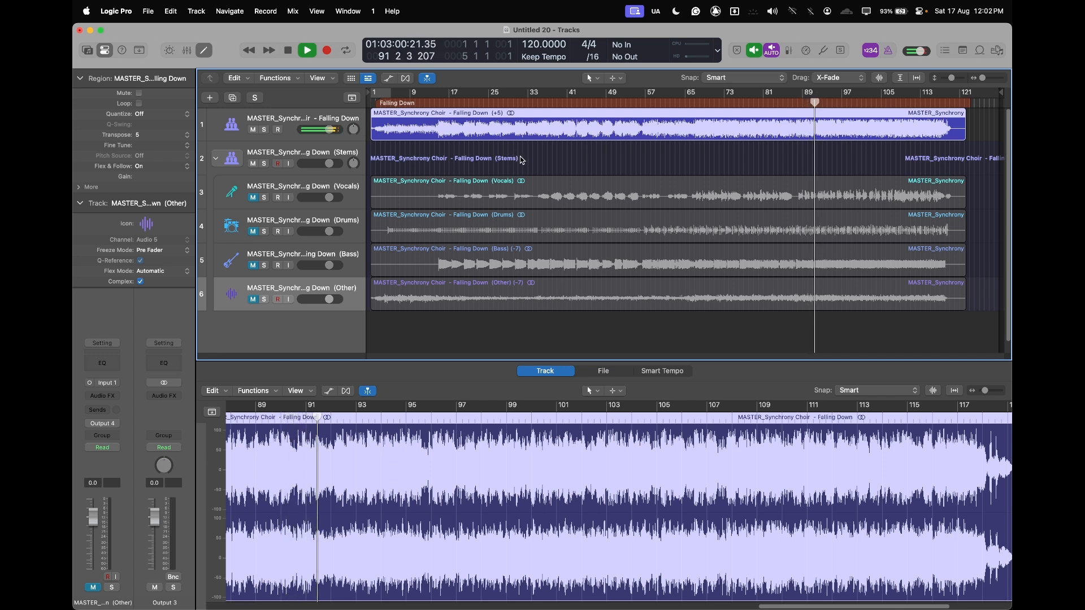
pyautogui.click(326, 49)
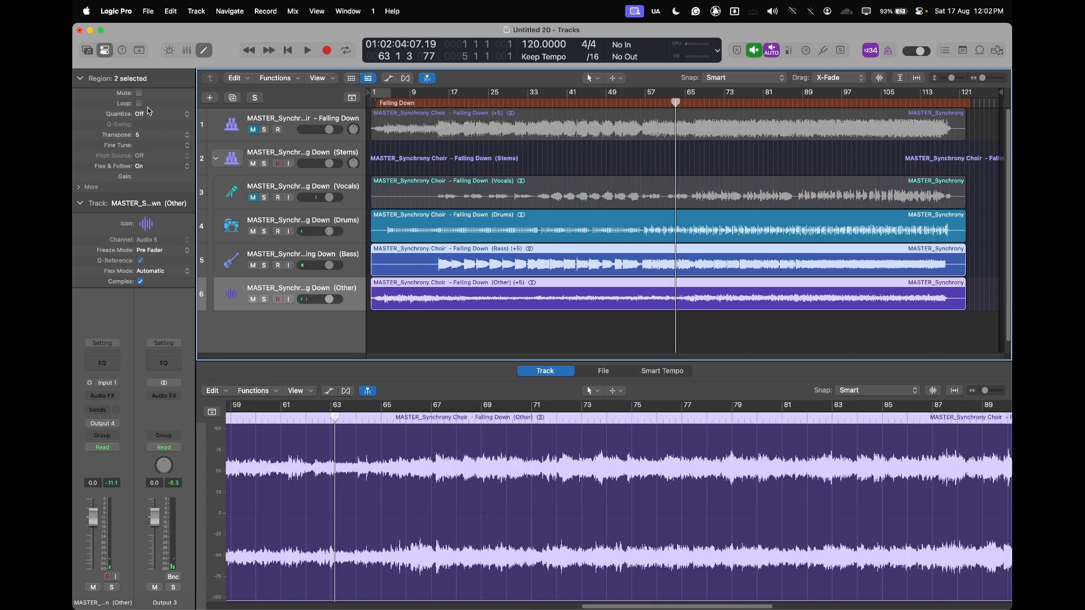
# Step: Play back the +5 transposed Bass and Other stems to check them
pyautogui.click(307, 50)
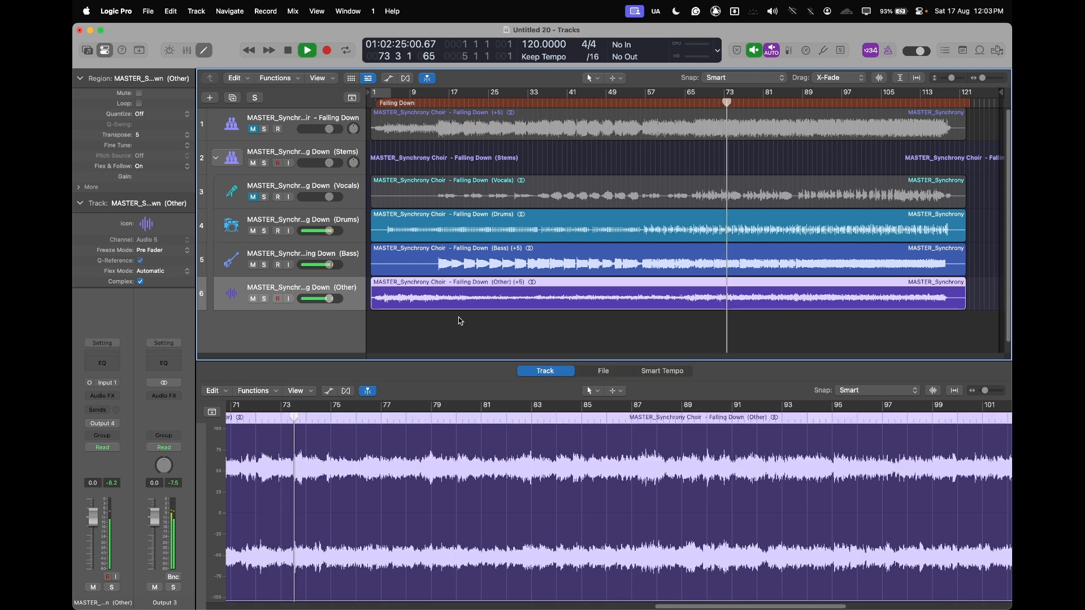
pyautogui.click(306, 49)
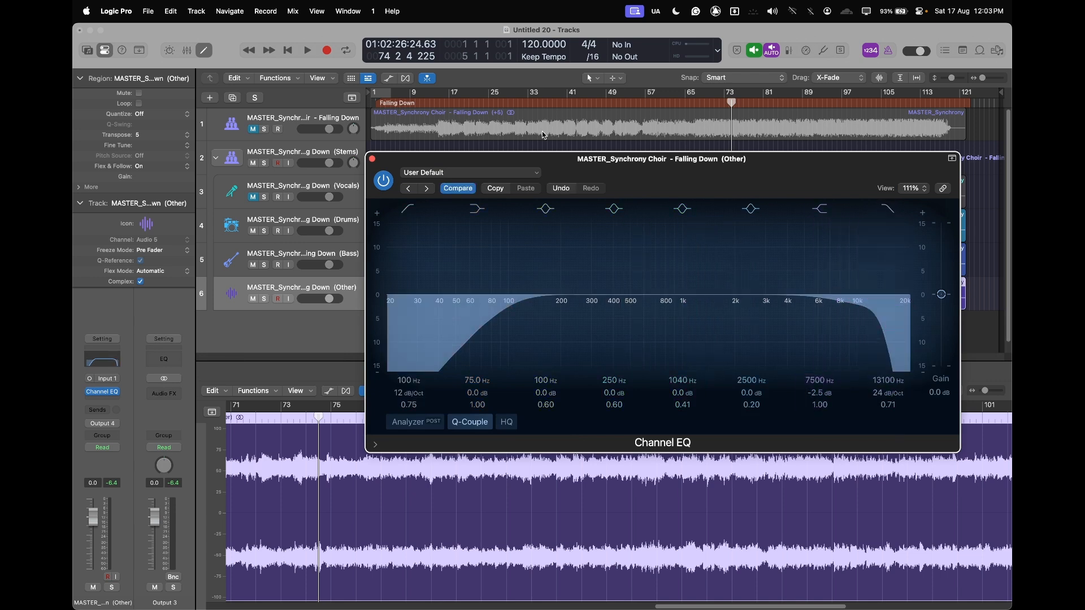
# Step: Shape the Other stem's Channel EQ with a 100 Hz low cut and 13,100 Hz high cut
pyautogui.moveTo(660, 158); pyautogui.dragTo(779, 184)
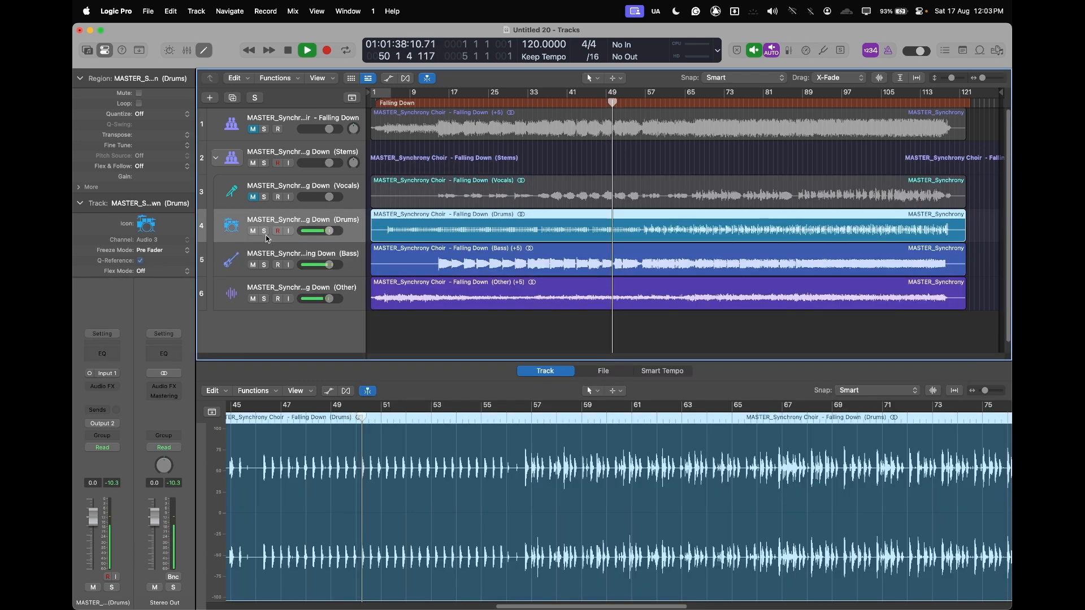
# Step: Select the Other stem track
pyautogui.click(263, 301)
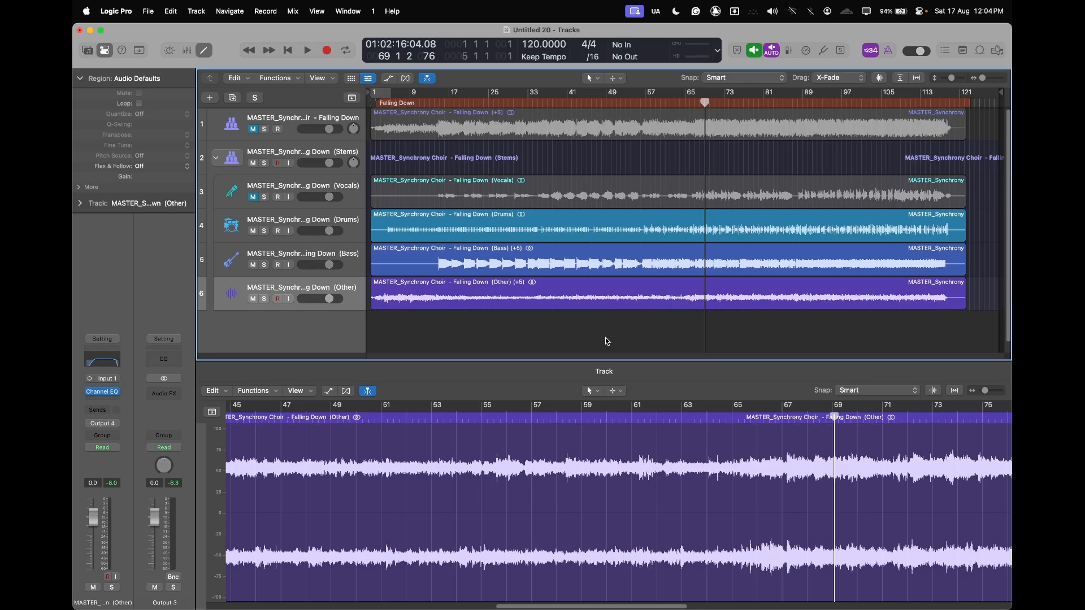
pyautogui.moveTo(908, 137)
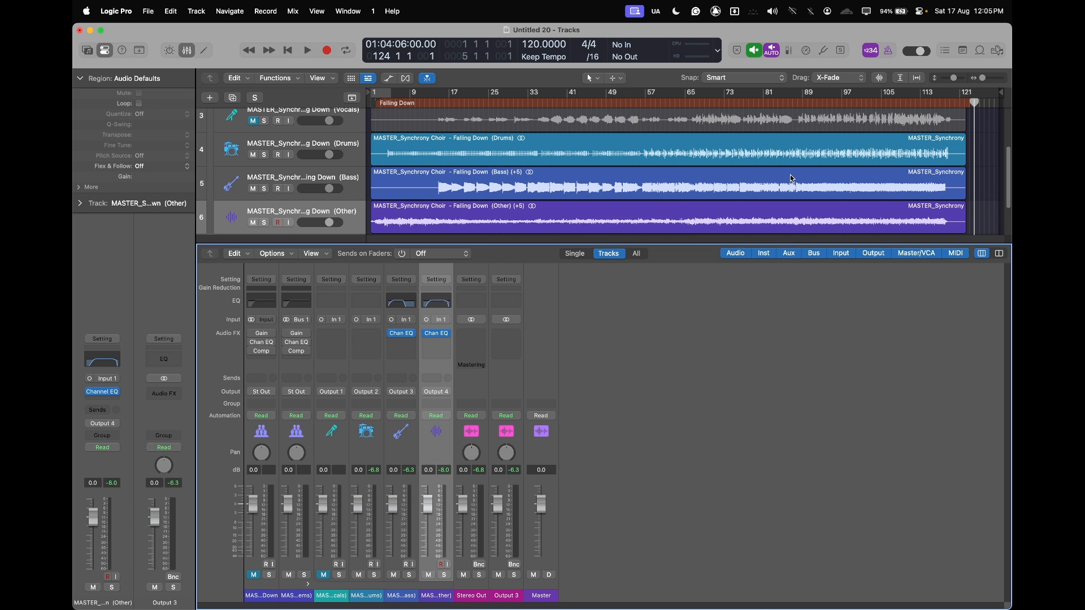
pyautogui.moveTo(336, 400)
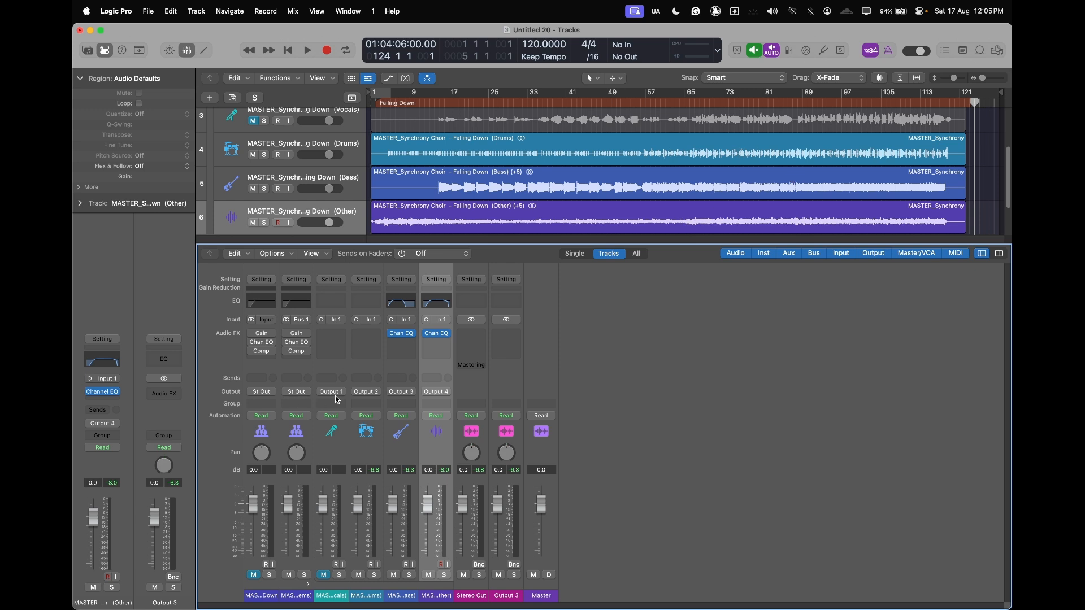
pyautogui.moveTo(400, 395)
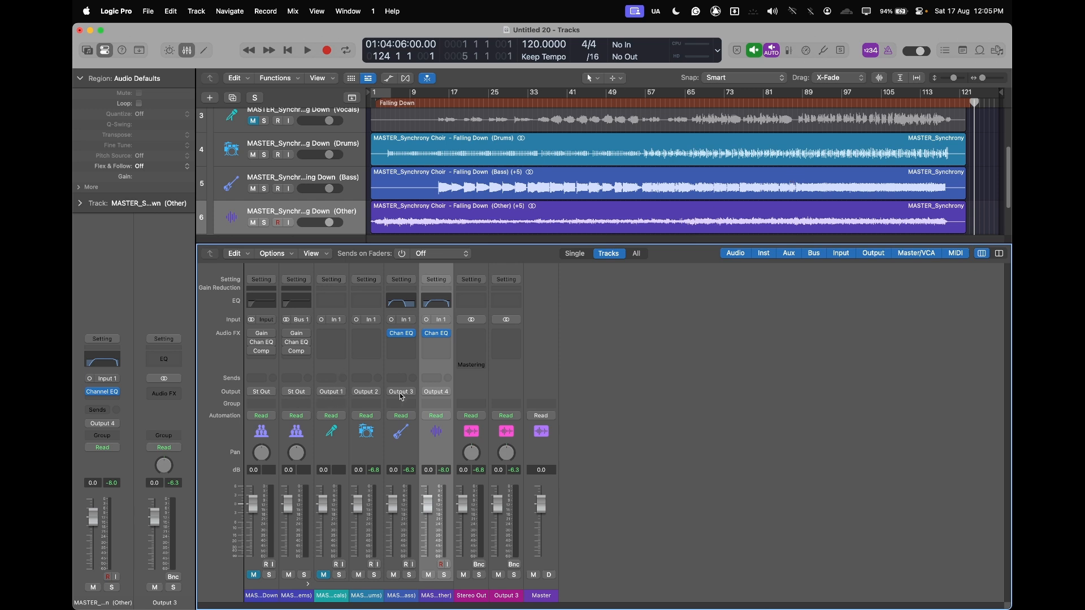
pyautogui.moveTo(528, 357)
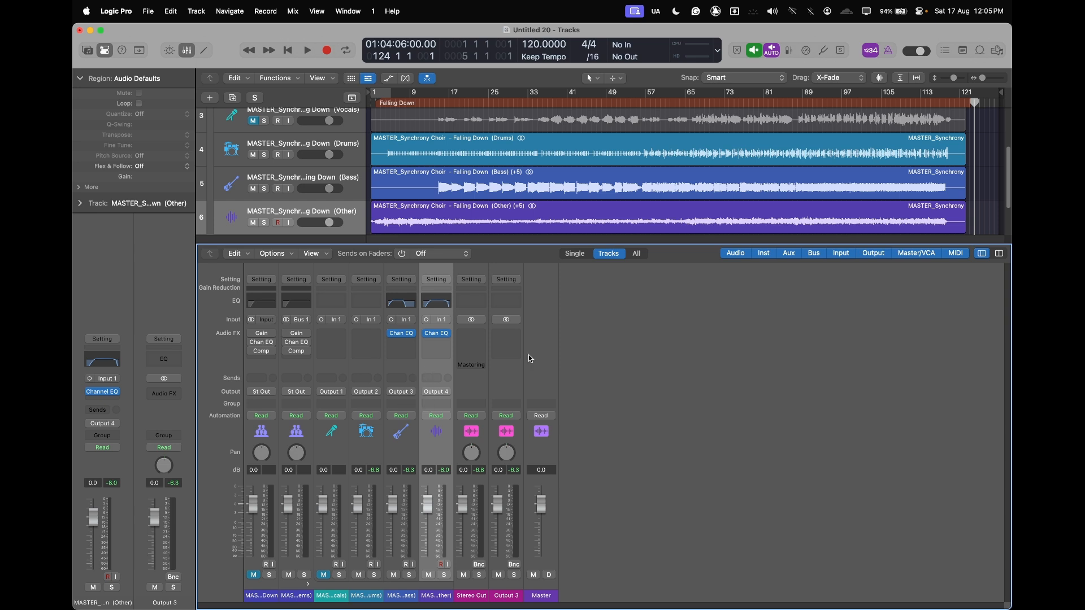
pyautogui.moveTo(666, 318)
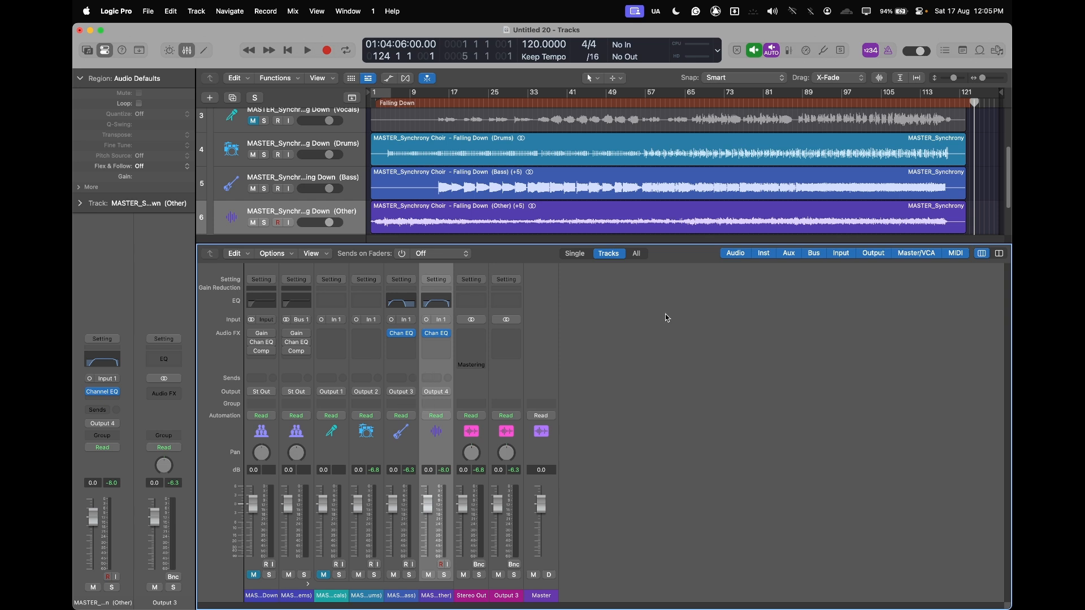
pyautogui.moveTo(976, 162)
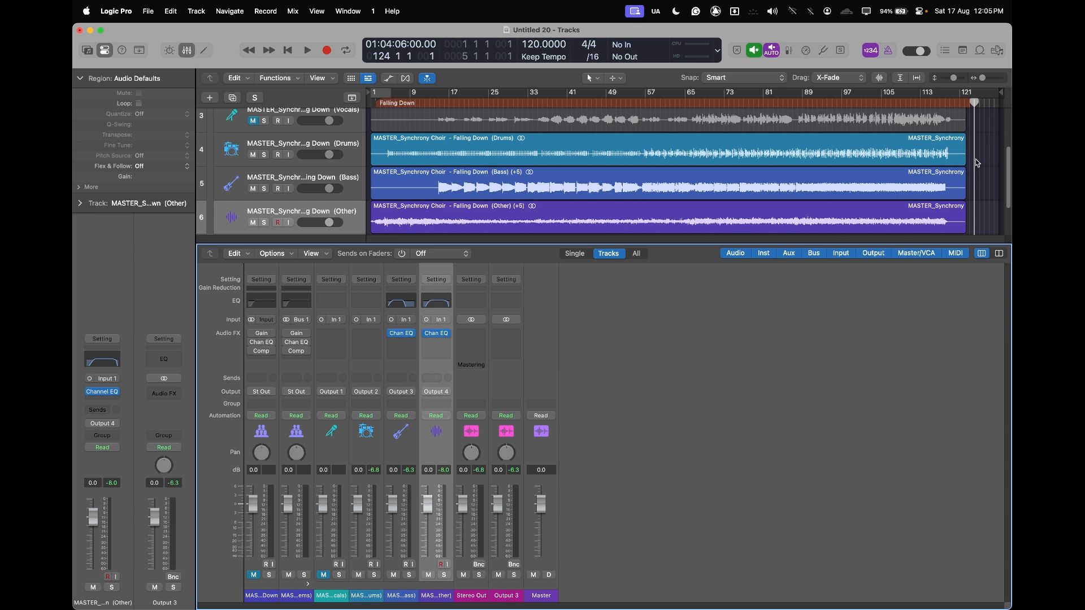